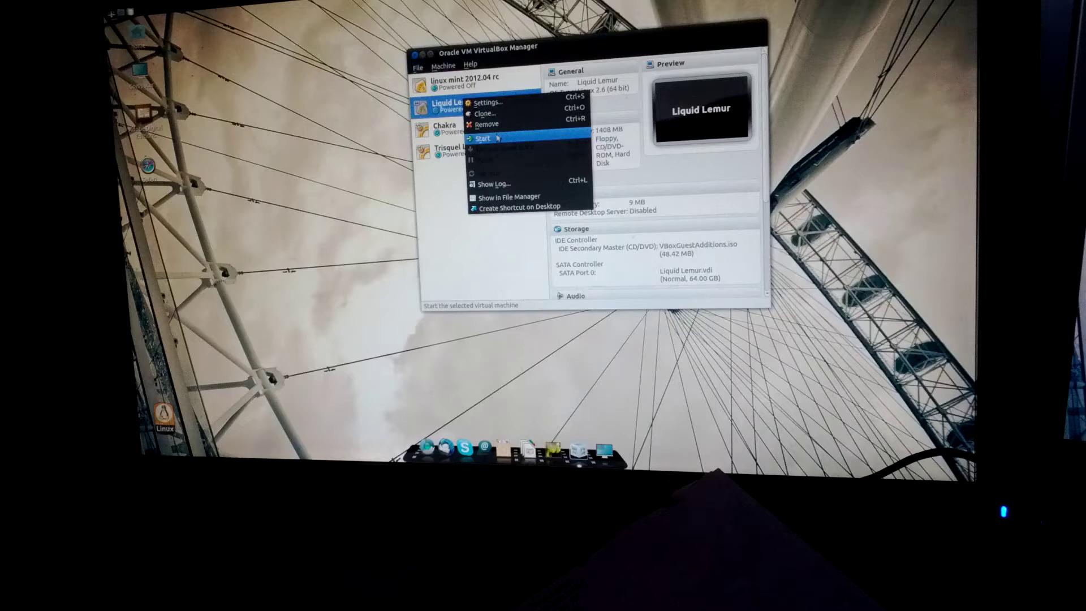
Step: Start the Trisquel Linux virtual machine from the VirtualBox Manager list
click(483, 139)
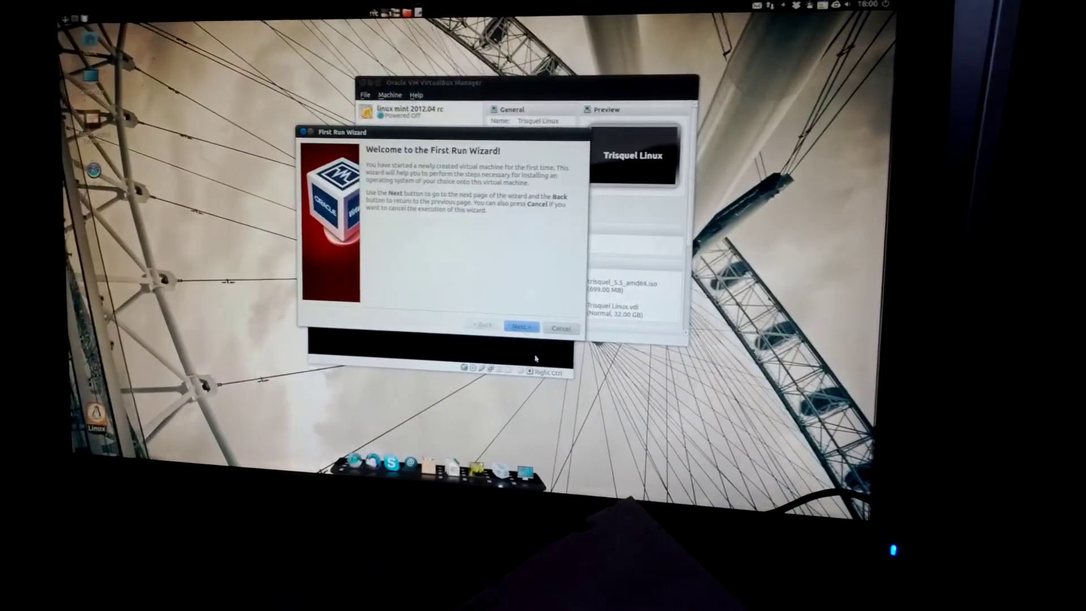
Step: Finish the First Run Wizard with trisquel_5.5_amd64.iso as the installation media
click(522, 327)
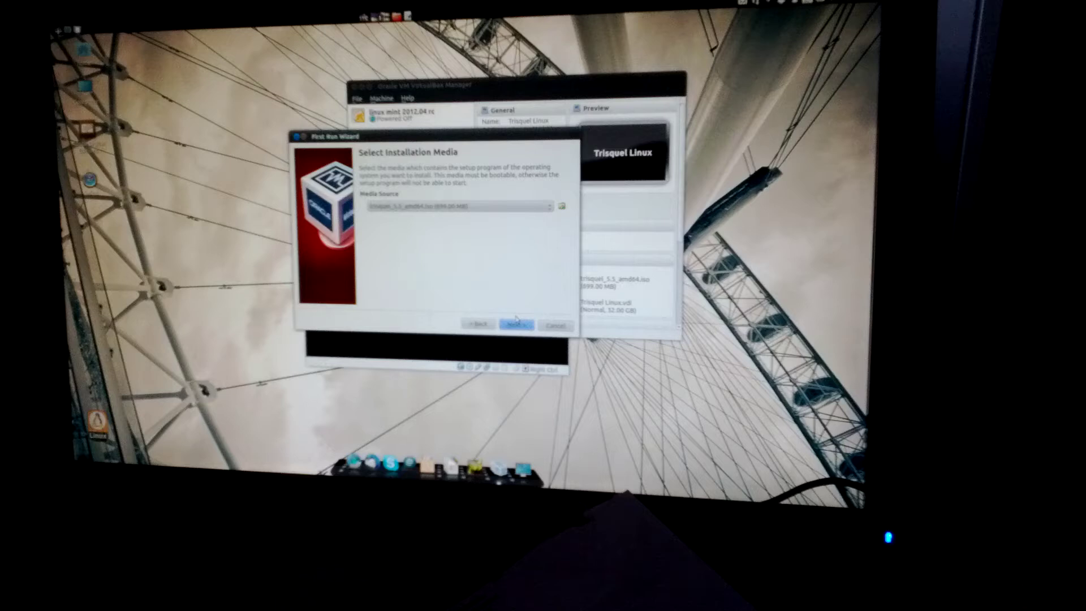
click(516, 325)
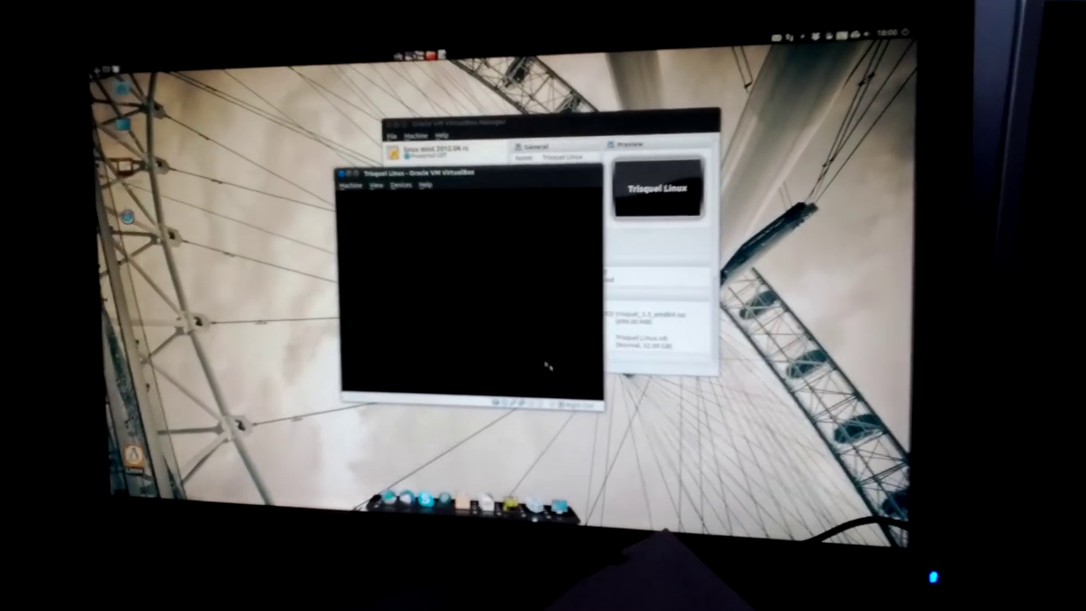